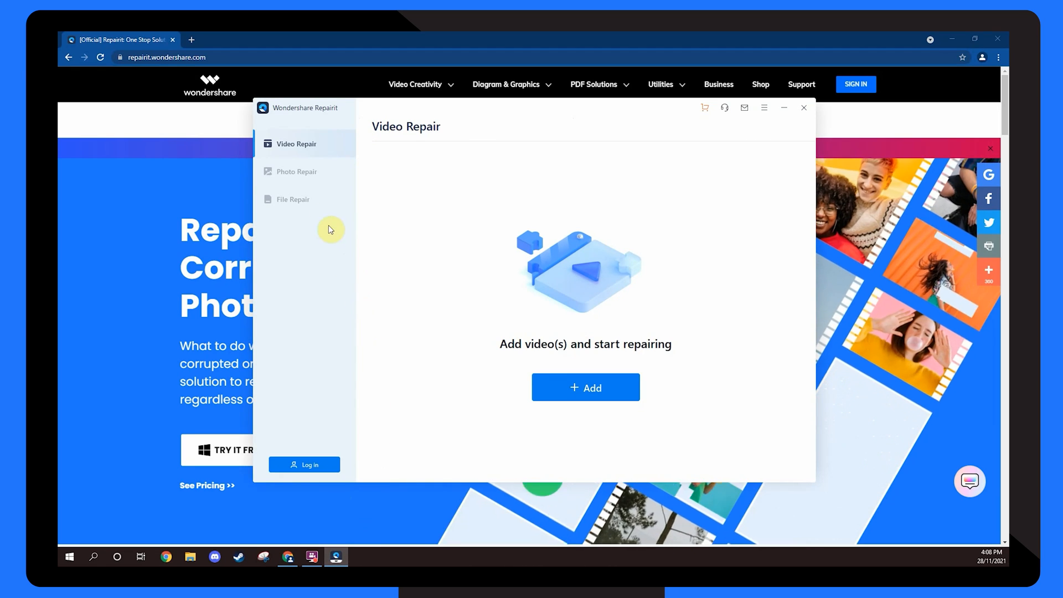
# Switch Repairit to Photo Repair and bring up the Add file picker on the Corrupt Photos folder.
pyautogui.click(297, 171)
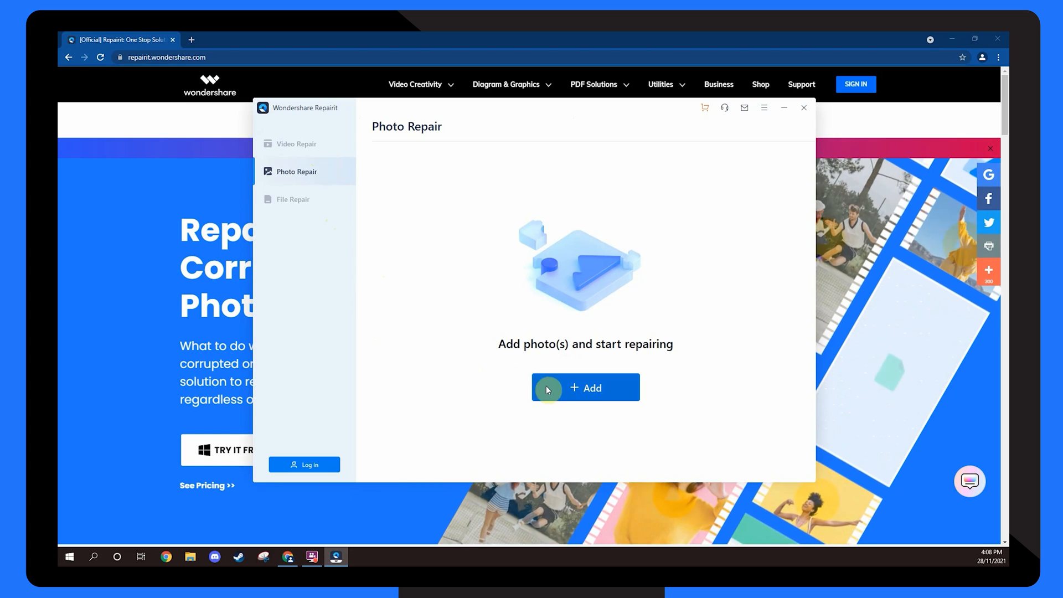
pyautogui.click(584, 388)
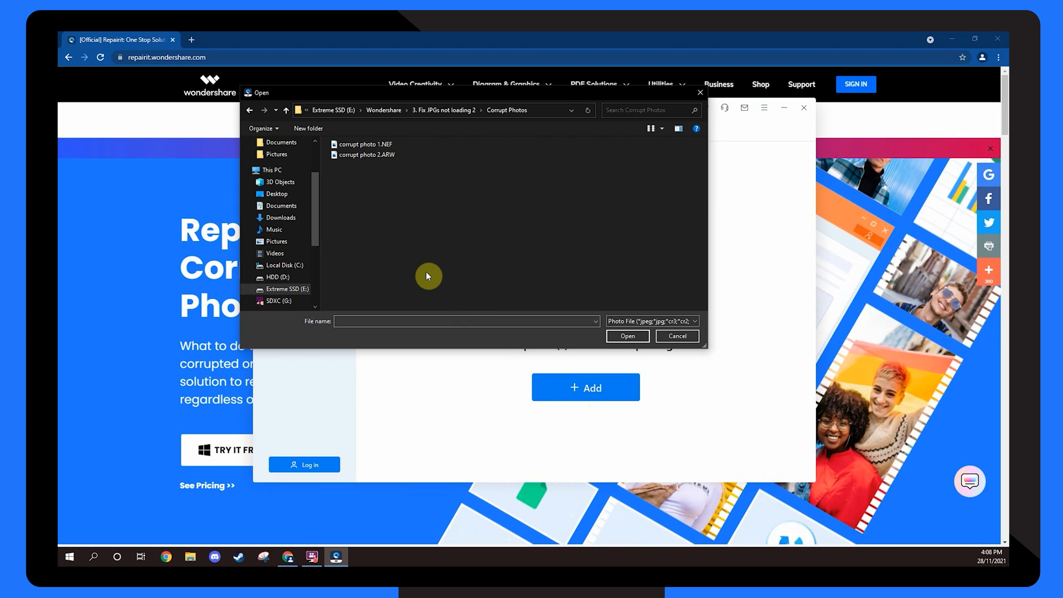
# Load corrupt photo 1.NEF and corrupt photo 2.ARW into the repair list.
pyautogui.click(366, 155)
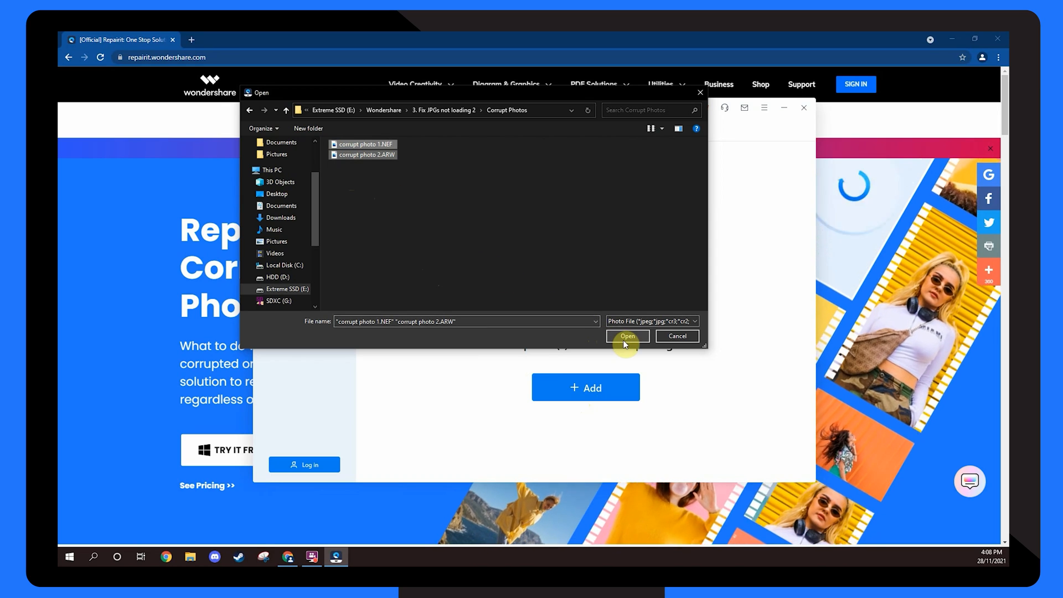
pyautogui.click(627, 336)
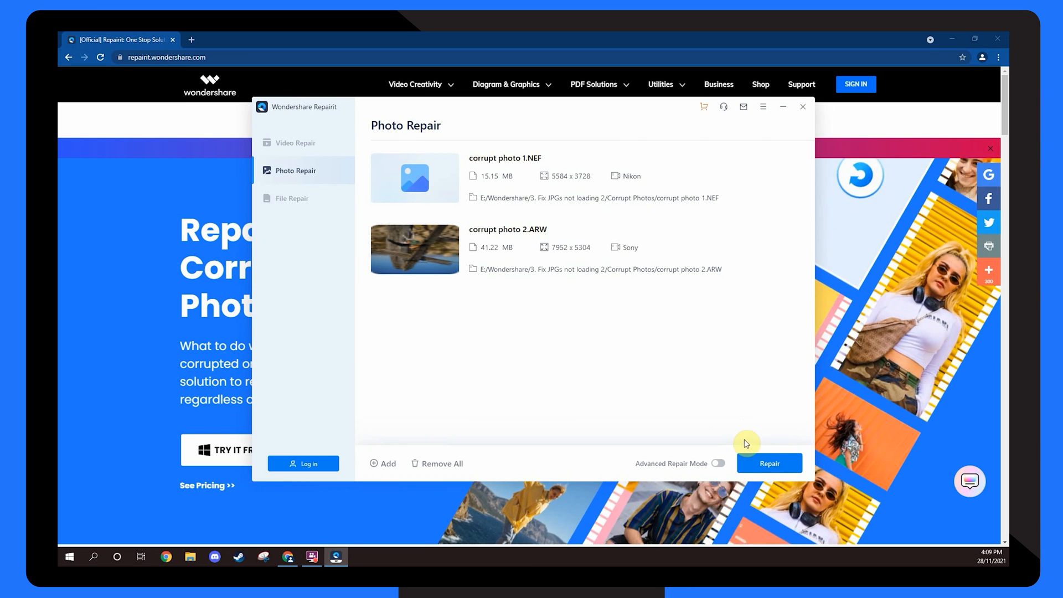
# Repair both photos, dismiss the success message and preview the results for corrupt photo 2.ARW.
pyautogui.click(768, 463)
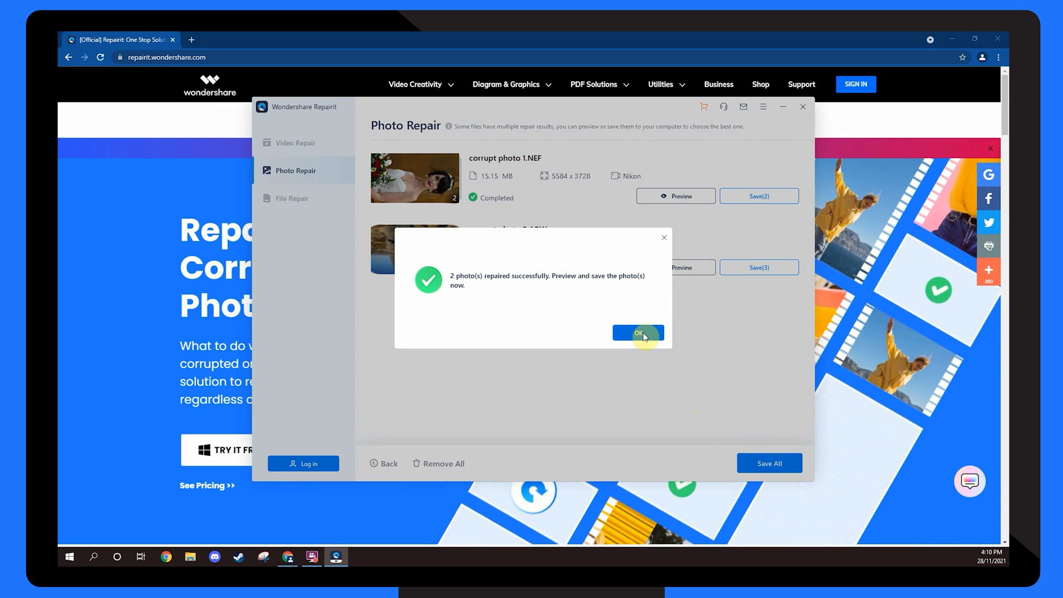
pyautogui.click(638, 333)
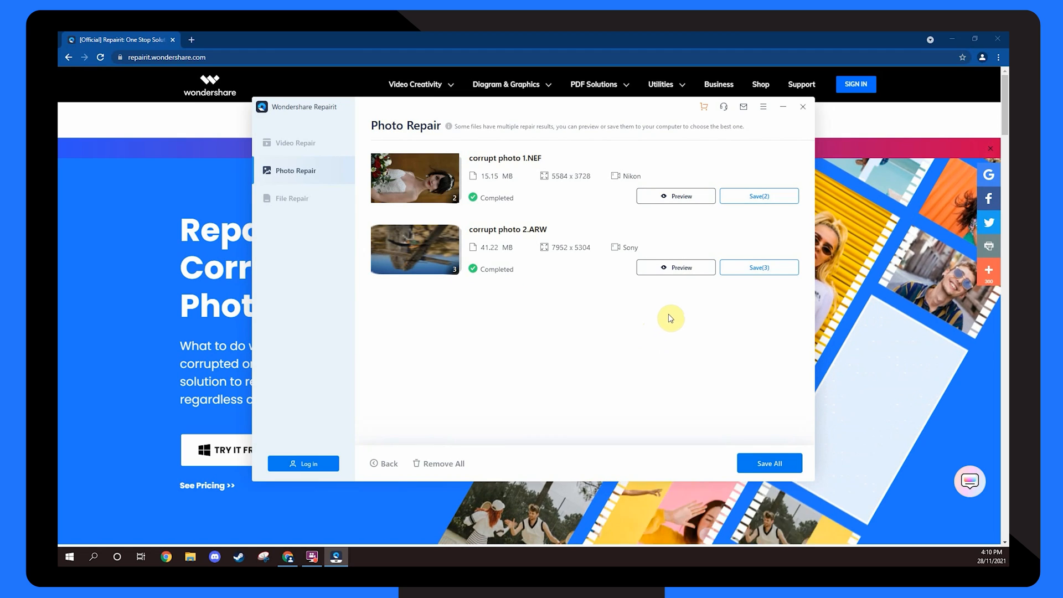
pyautogui.click(675, 267)
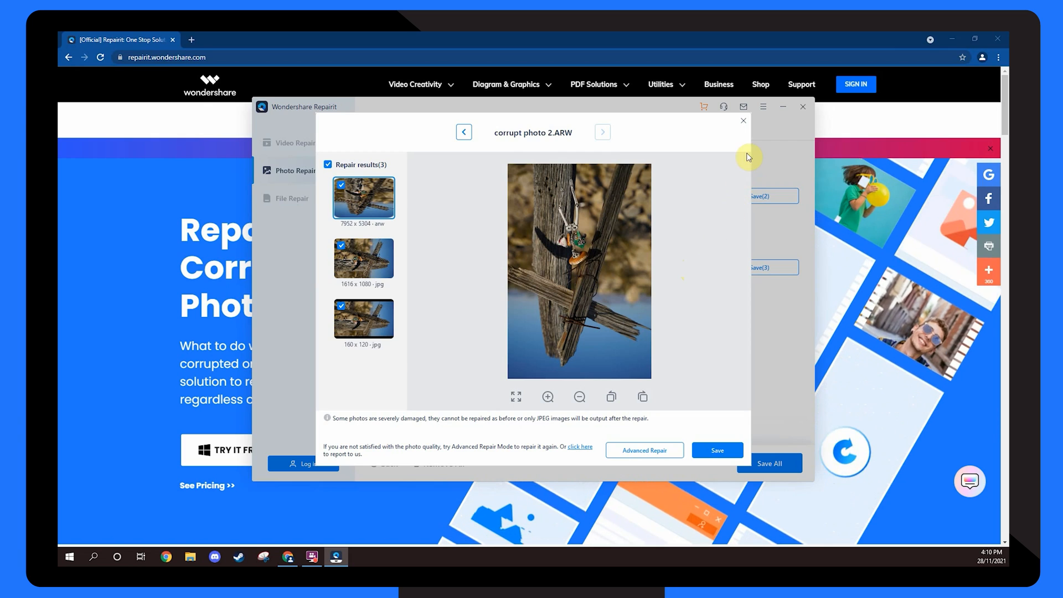
pyautogui.click(744, 121)
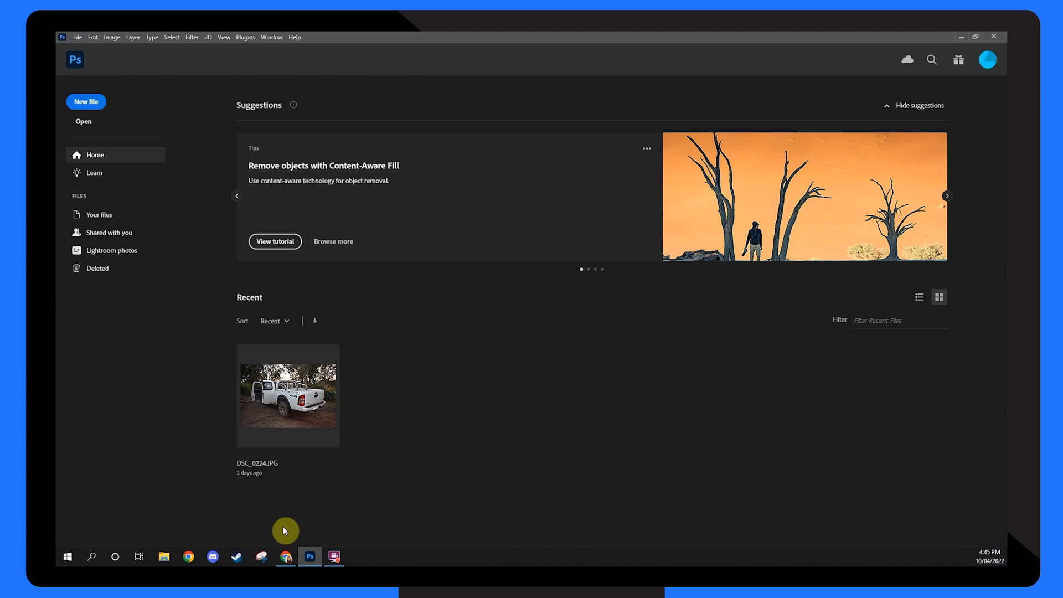
# Open DSC_0227.JPG, the white pickup truck photo, from the car photos folder via File > Open.
pyautogui.click(77, 37)
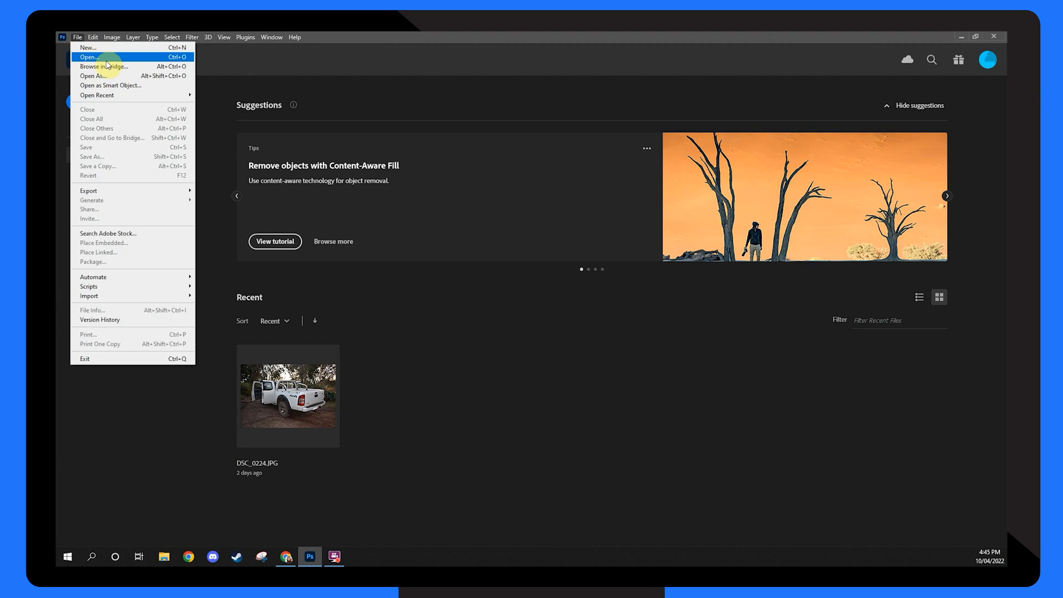
pyautogui.click(89, 56)
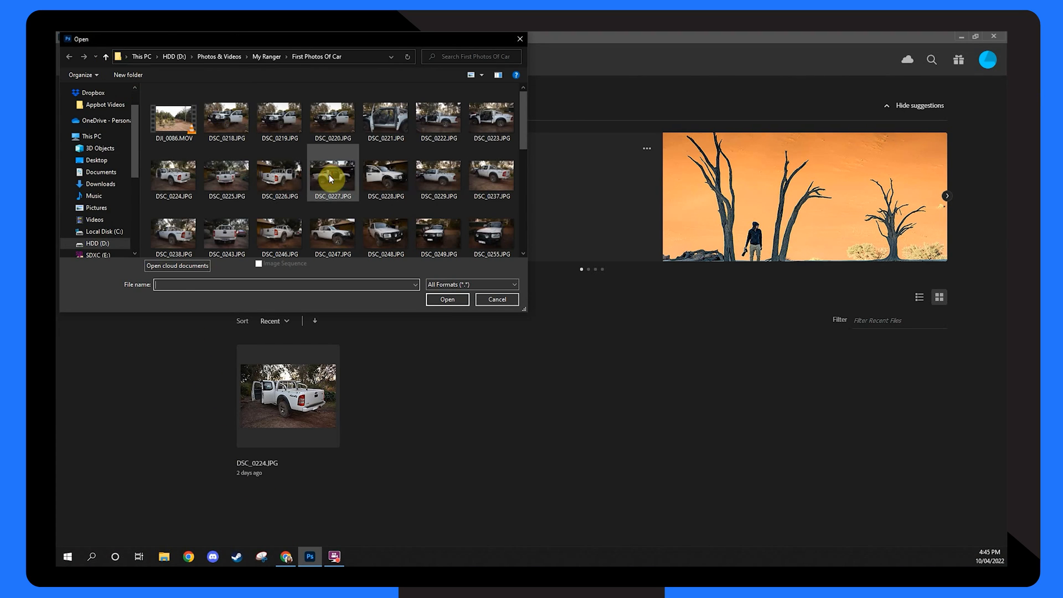
pyautogui.click(496, 299)
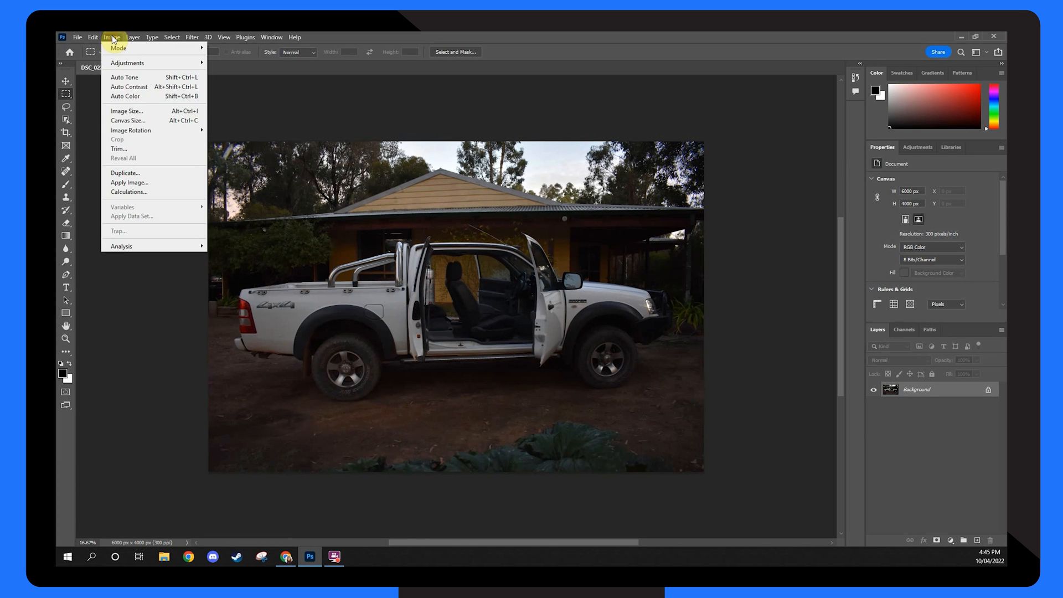
# In Image Size, set width 60 cm with linked proportions, giving 40 cm height (7087 × 4724 px).
pyautogui.click(126, 110)
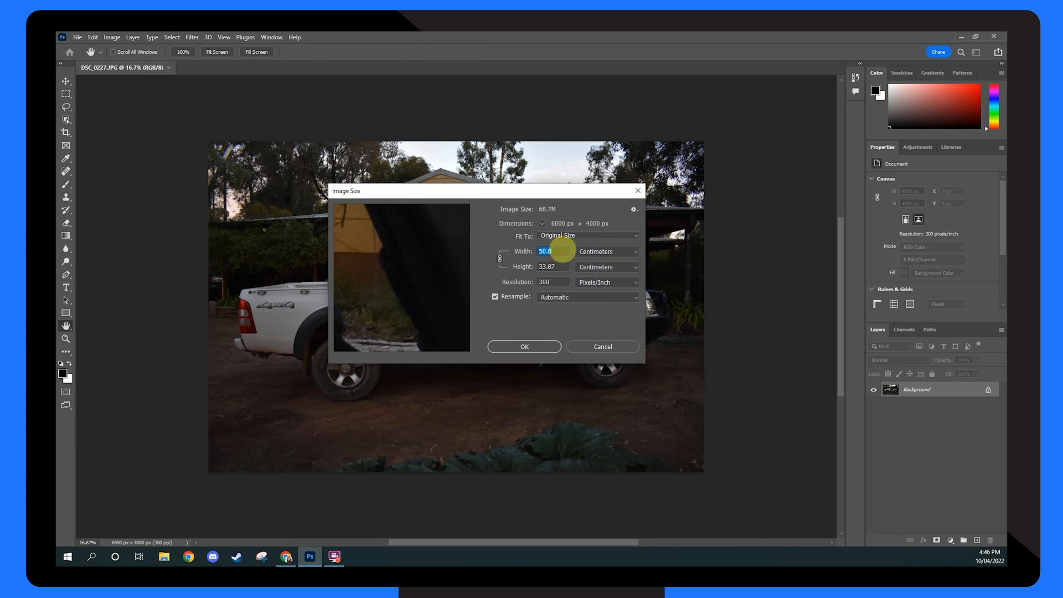
pyautogui.write('60')
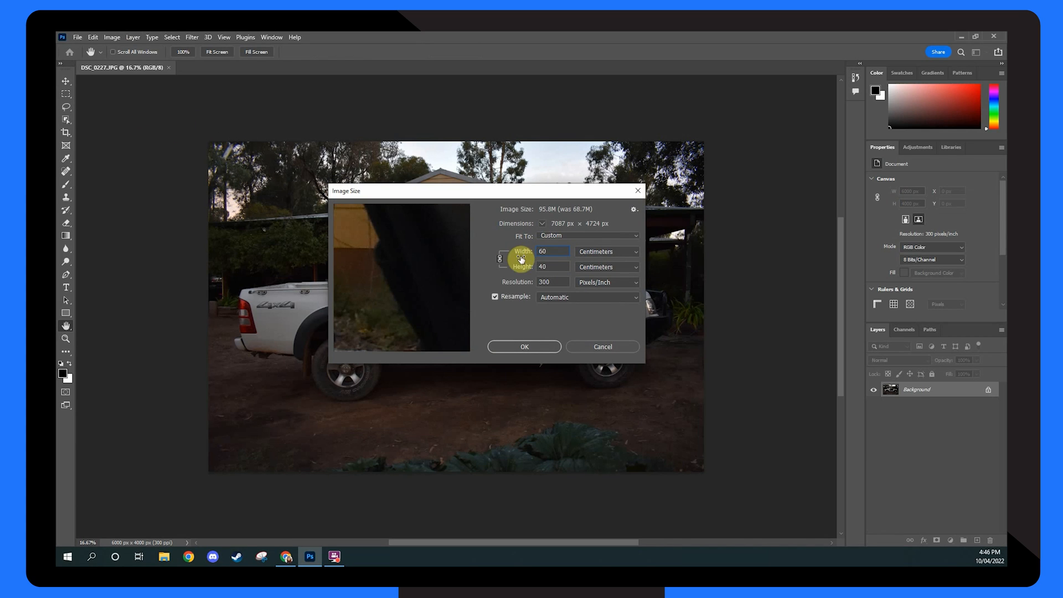